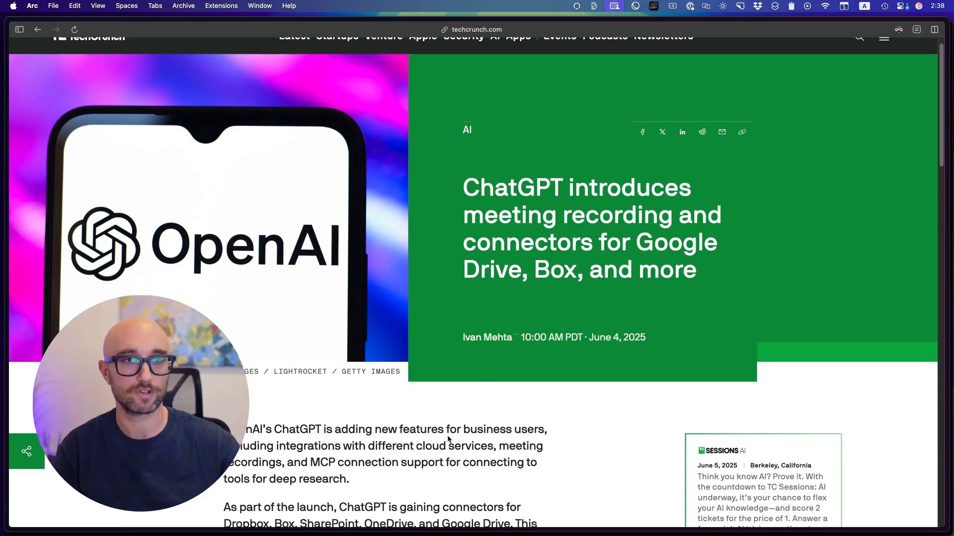
Show the Connectors settings with GitHub enabled and the Browse connectors grid (Box, Dropbox, Gmail).
{"action": "scroll", "scroll_direction": "down", "scroll_amount": 3}
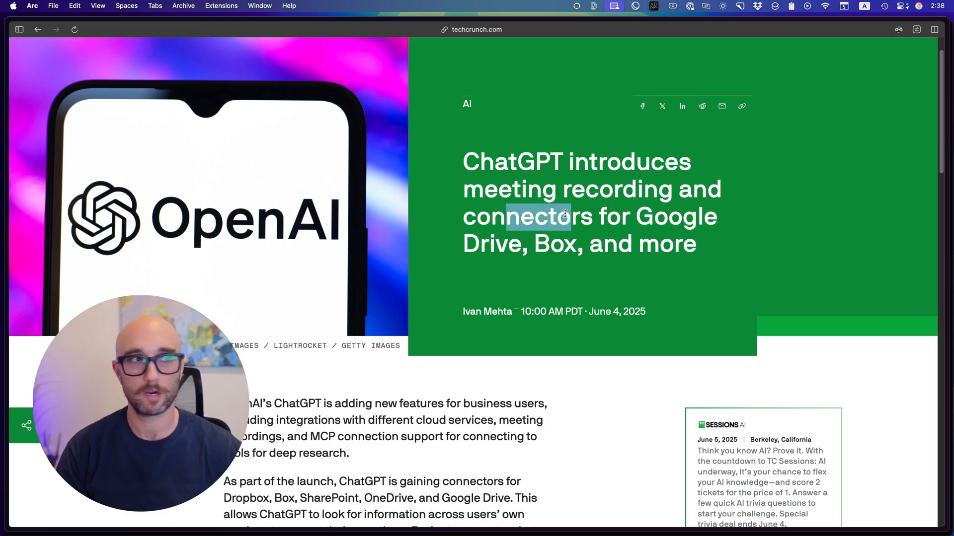
{"action": "scroll", "scroll_direction": "down", "scroll_amount": 3}
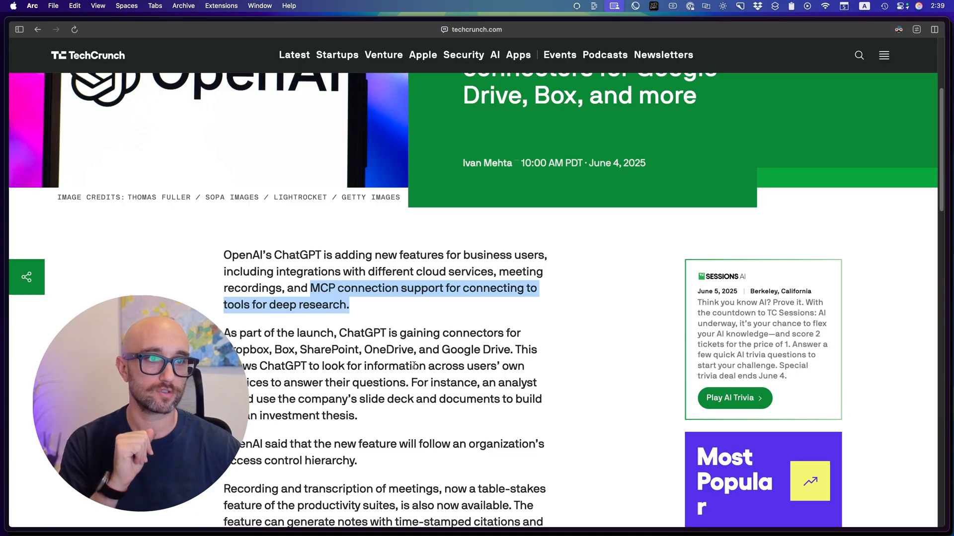
{"action": "scroll", "scroll_direction": "down", "scroll_amount": 3}
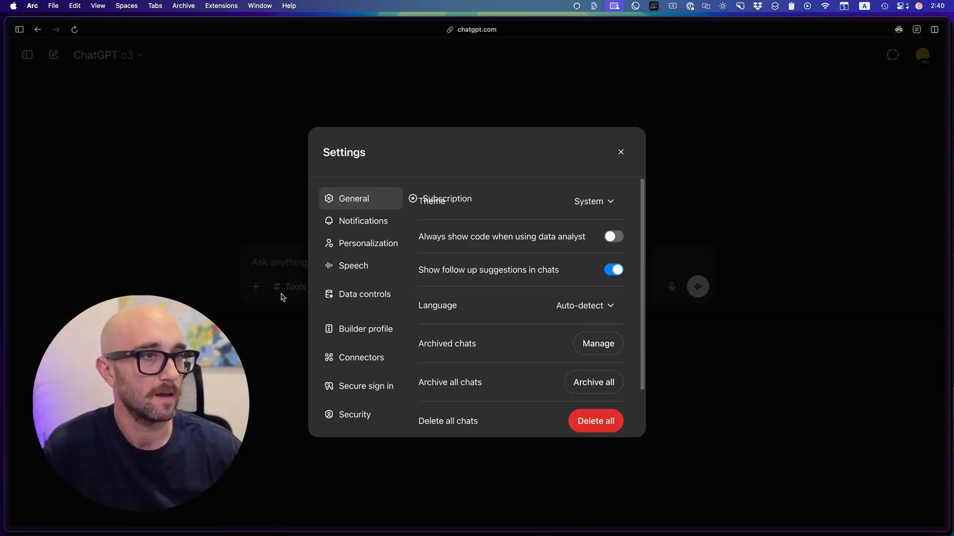
{"action": "left_click", "coordinate": [360, 357]}
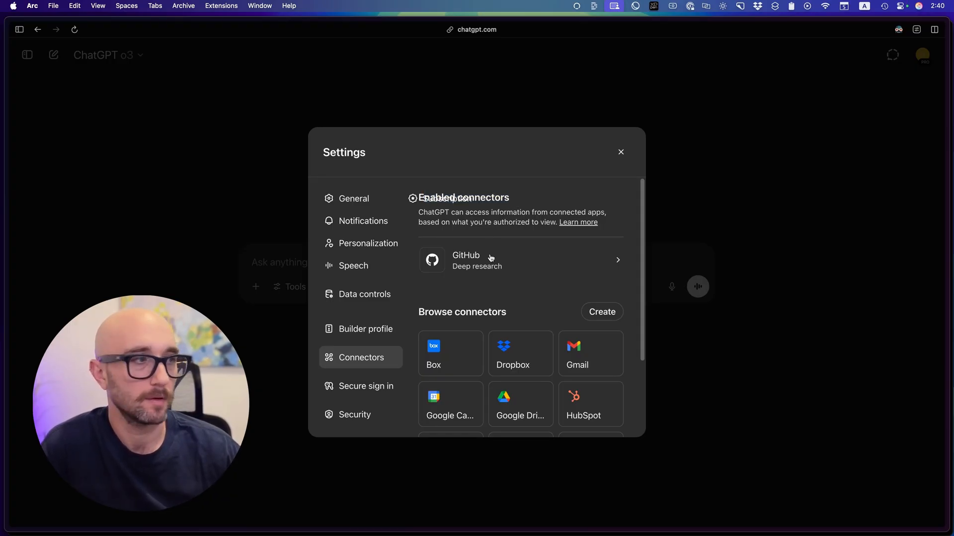
{"action": "mouse_move", "coordinate": [489, 313]}
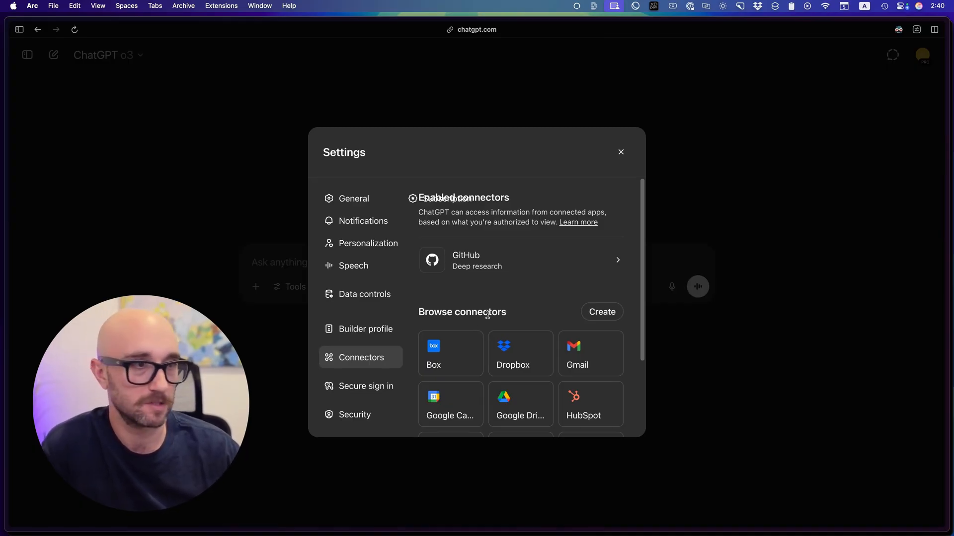
{"action": "scroll", "scroll_direction": "down", "scroll_amount": 3}
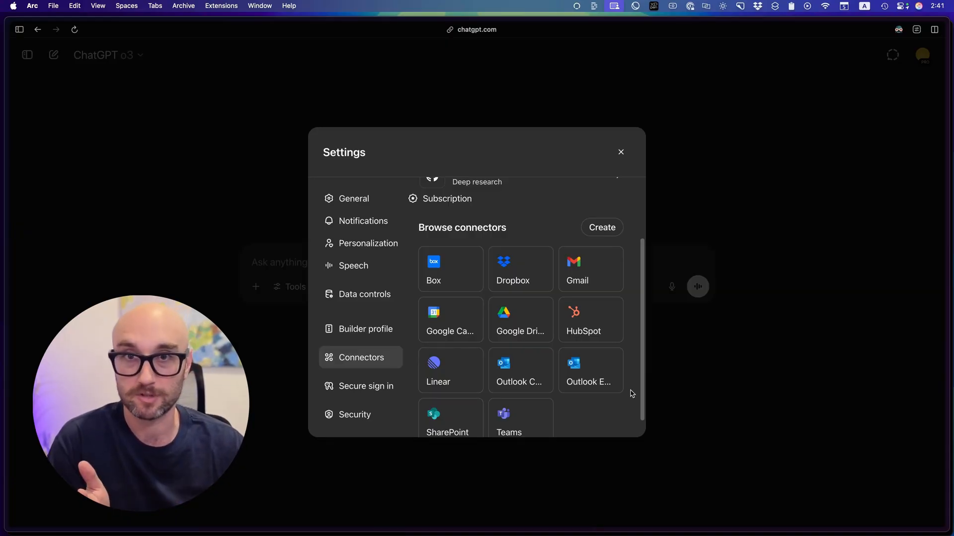
{"action": "mouse_move", "coordinate": [602, 226]}
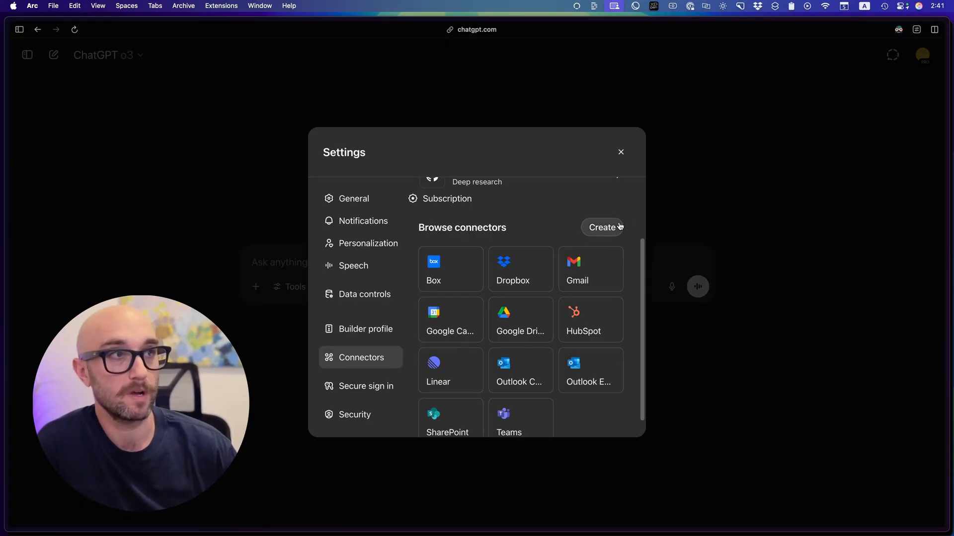
Start a custom connector via Create, opening the blank New Connector form.
{"action": "left_click", "coordinate": [602, 227]}
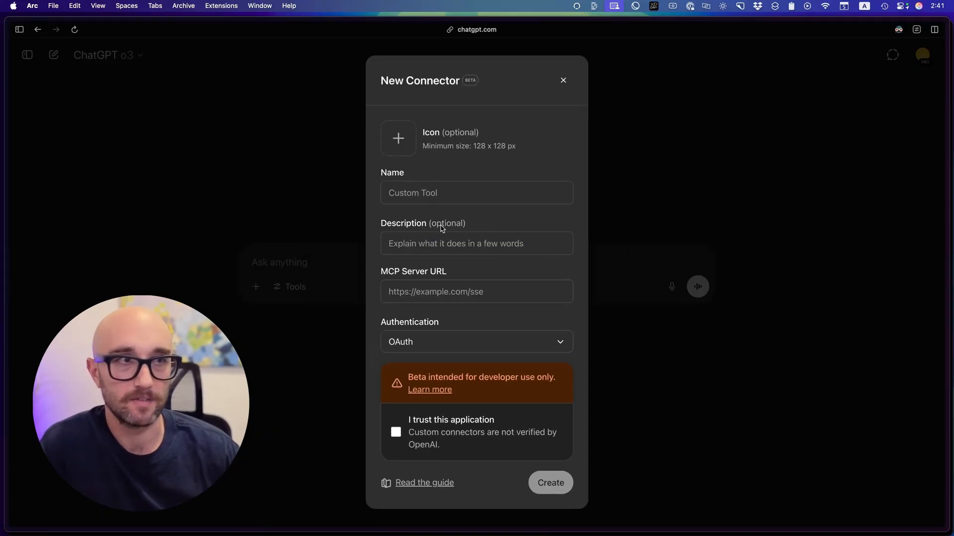
{"action": "mouse_move", "coordinate": [431, 291]}
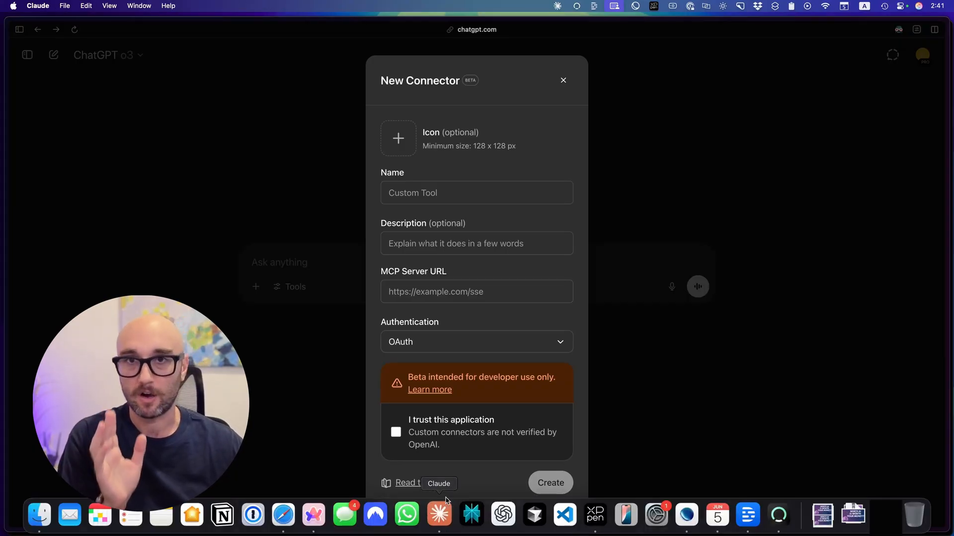
Show Claude's Integrations settings listing local MCP servers, then start adding an integration.
{"action": "left_click", "coordinate": [438, 516]}
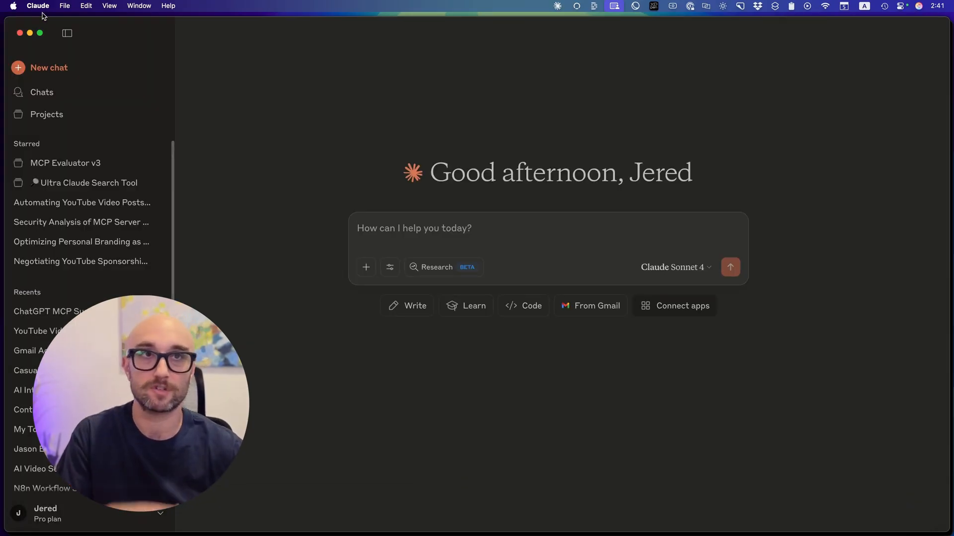
{"action": "left_click", "coordinate": [67, 32]}
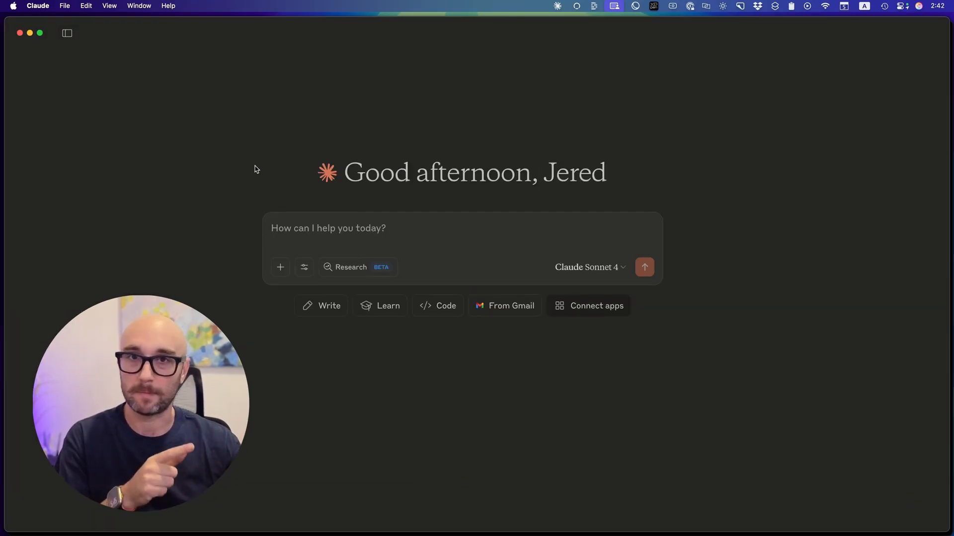
{"action": "mouse_move", "coordinate": [238, 277]}
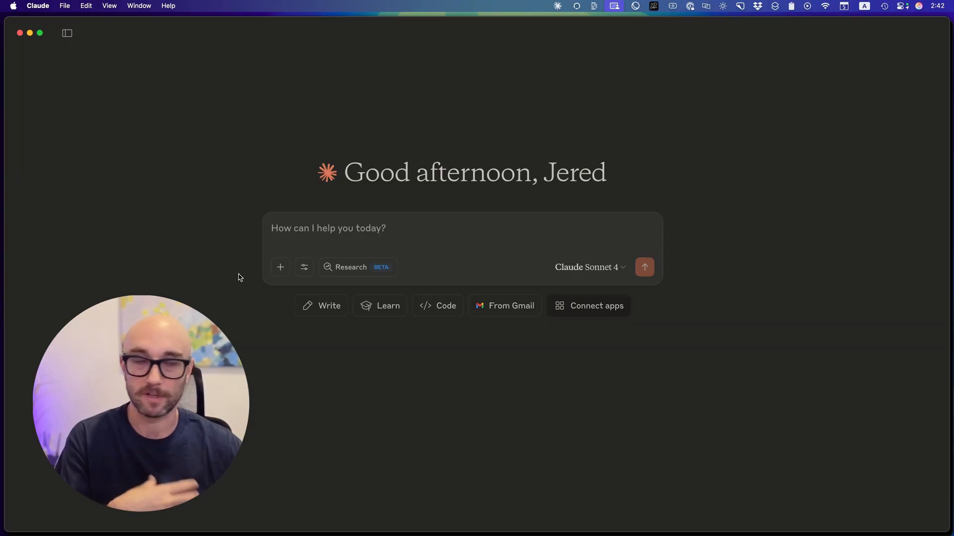
{"action": "left_click", "coordinate": [304, 267]}
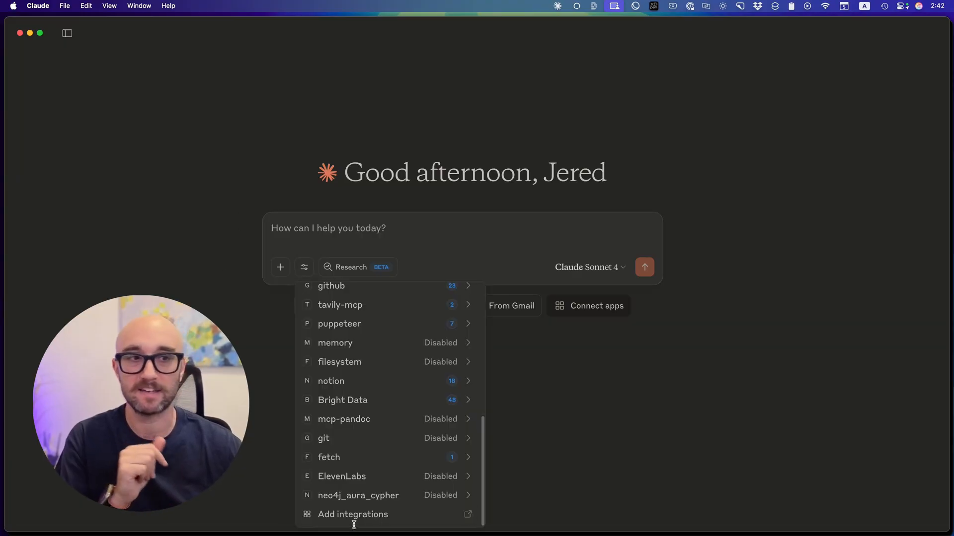
{"action": "left_click", "coordinate": [353, 514]}
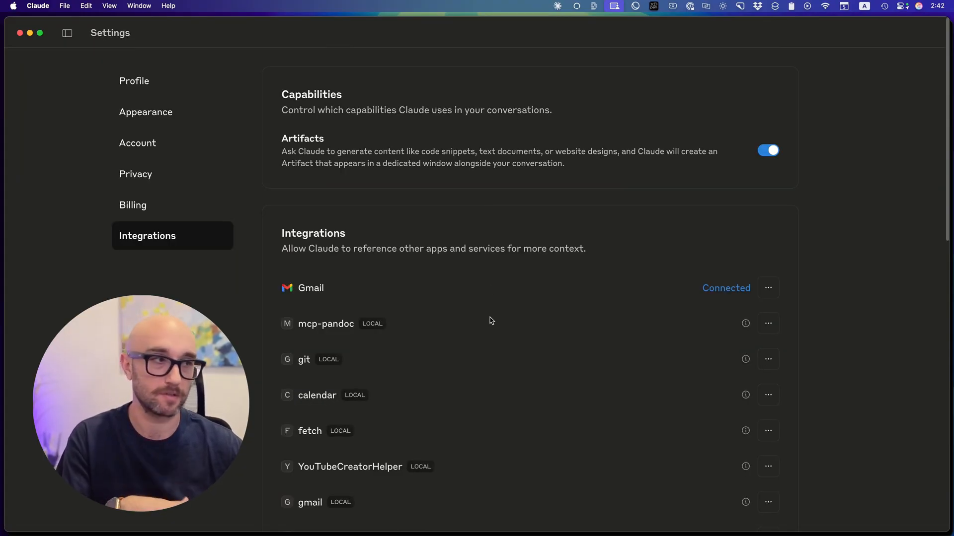
{"action": "scroll", "scroll_direction": "down", "scroll_amount": 3}
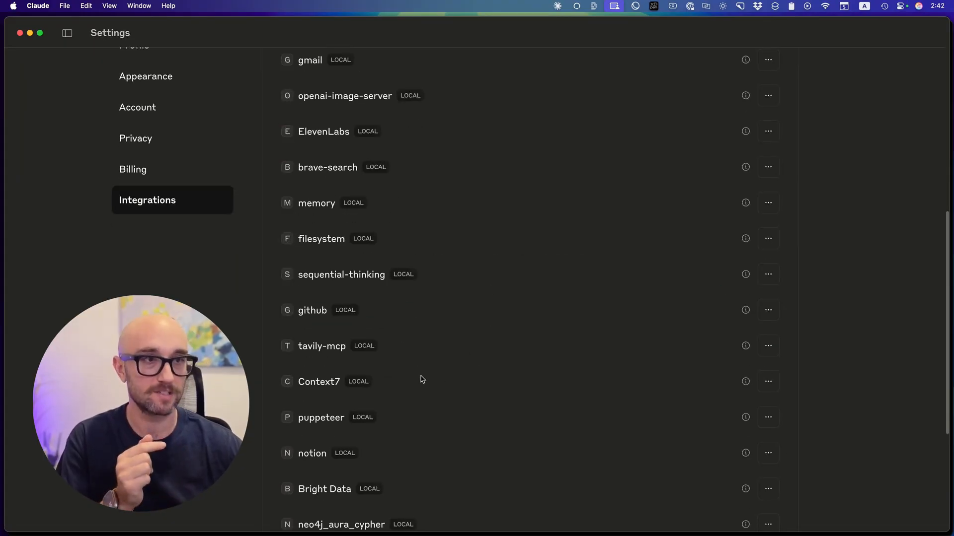
{"action": "scroll", "scroll_direction": "down", "scroll_amount": 3}
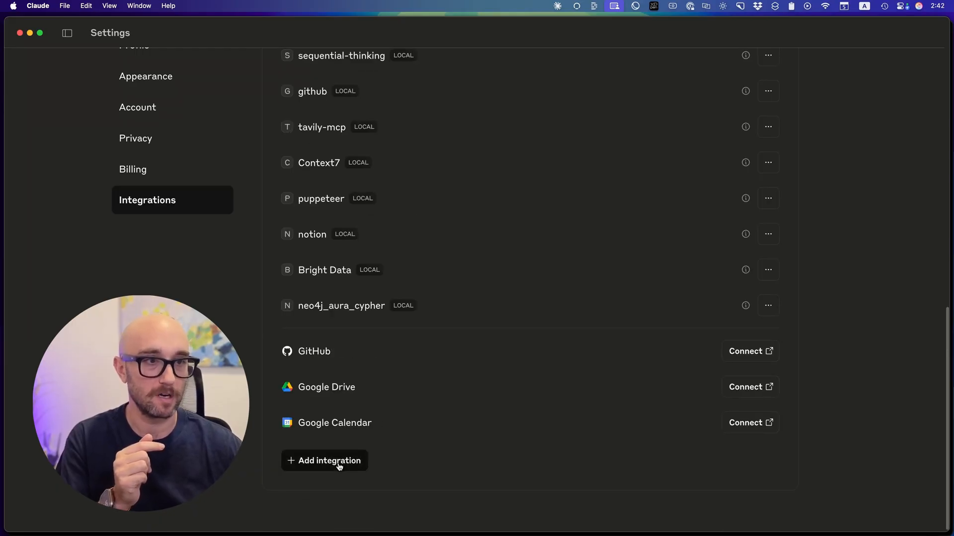
{"action": "left_click", "coordinate": [324, 460]}
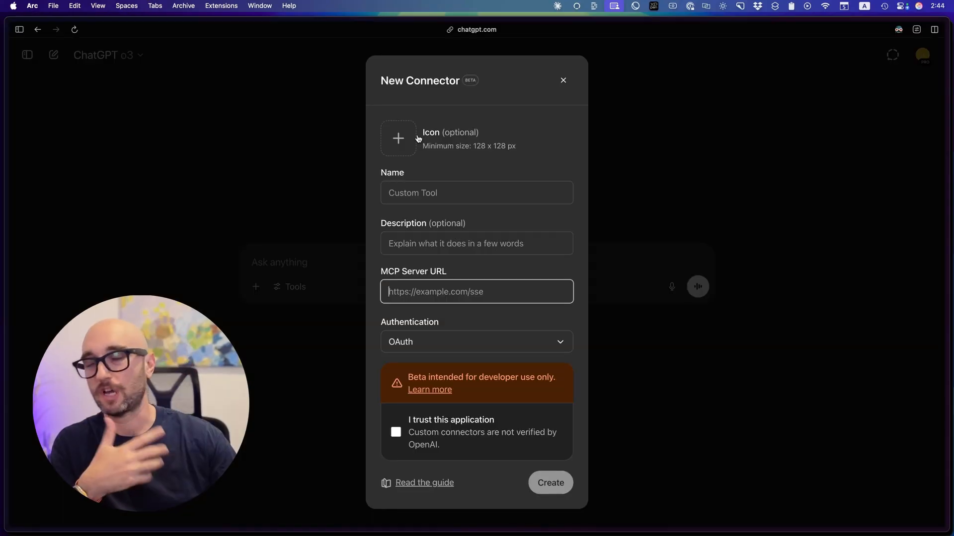
{"action": "mouse_move", "coordinate": [439, 231]}
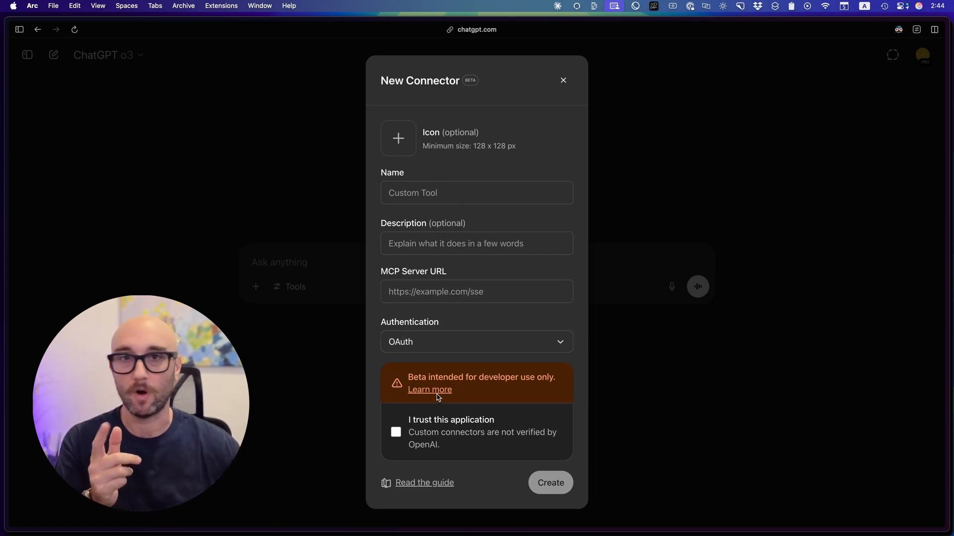
{"action": "mouse_move", "coordinate": [496, 425]}
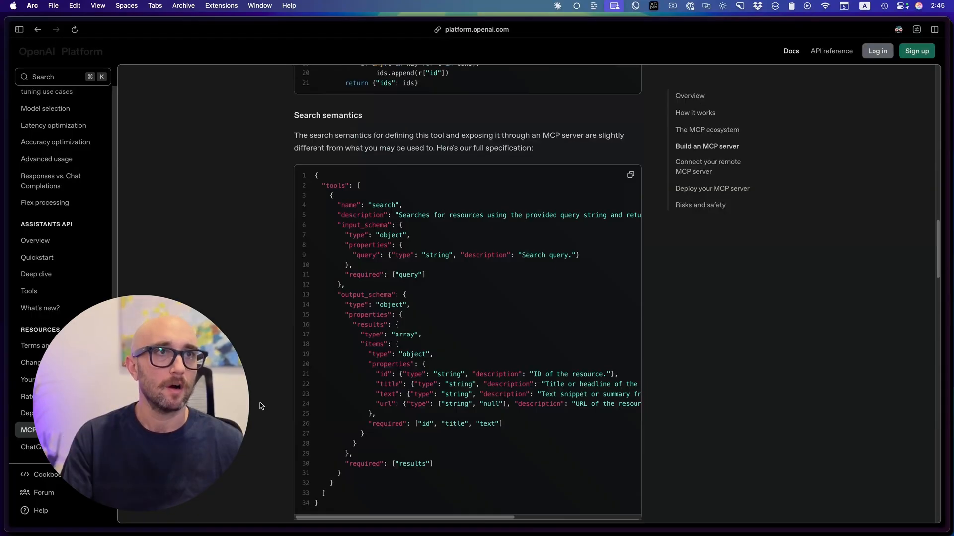
View the MCP servers guide's introduction and its five How it works steps.
{"action": "scroll", "scroll_direction": "up", "scroll_amount": 3}
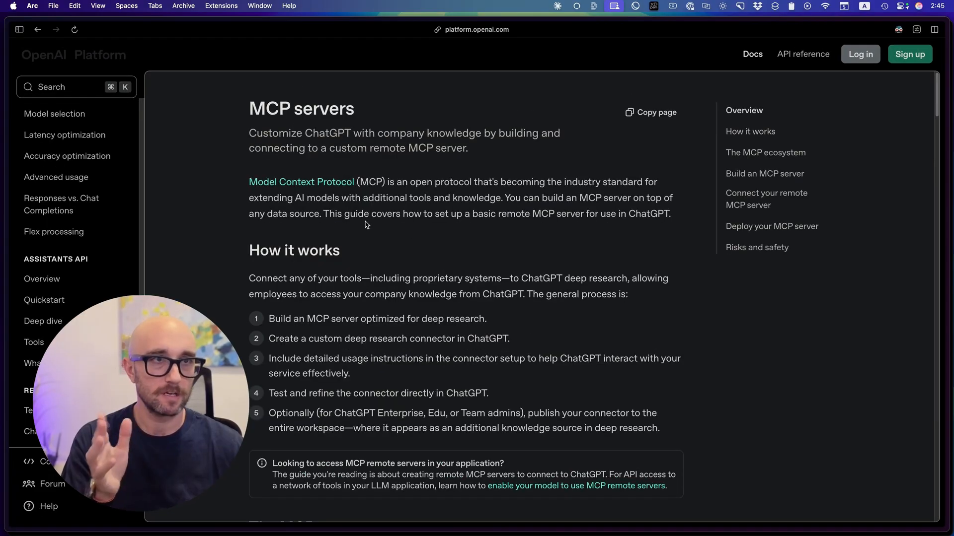
{"action": "mouse_move", "coordinate": [410, 278]}
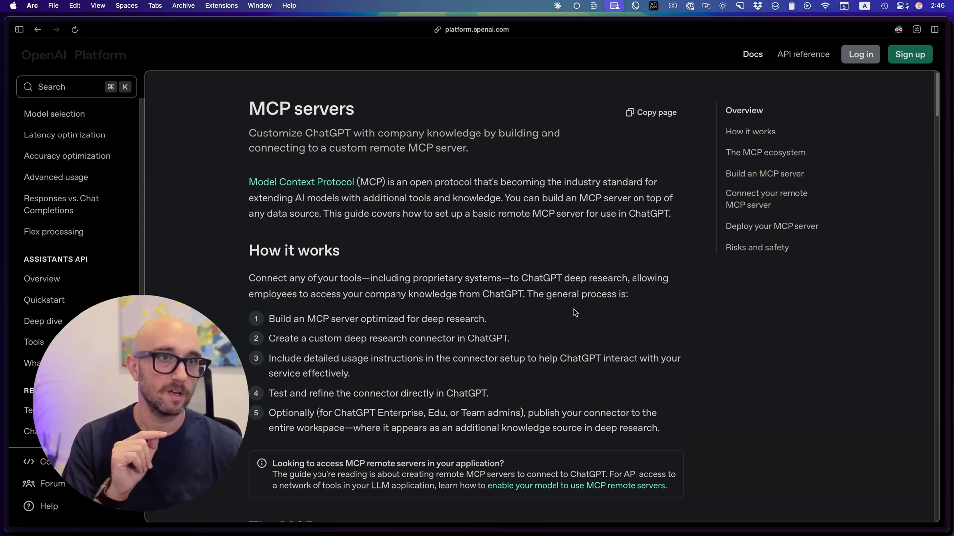
Reach The MCP ecosystem section naming Cloudflare, Stripe and Zapier remote servers.
{"action": "scroll", "scroll_direction": "down", "scroll_amount": 3}
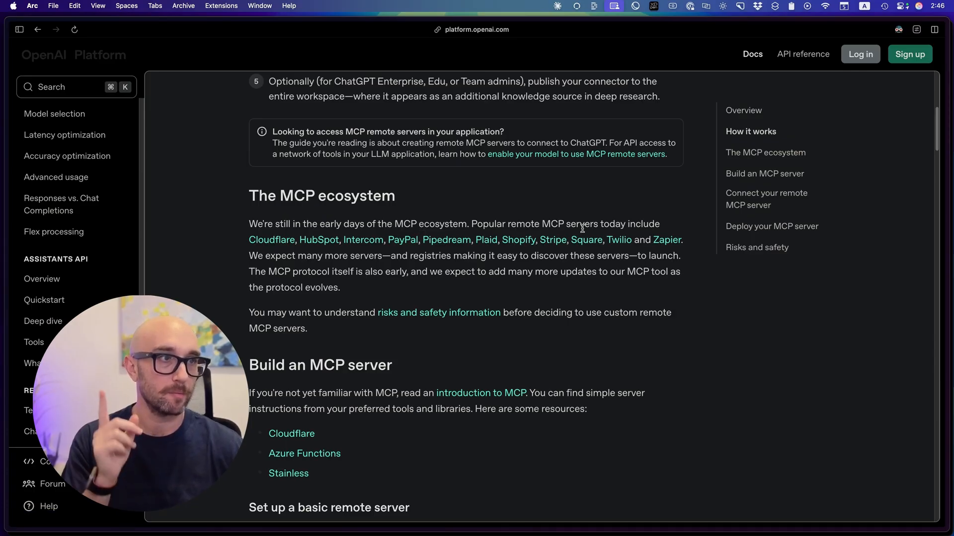
{"action": "mouse_move", "coordinate": [304, 239]}
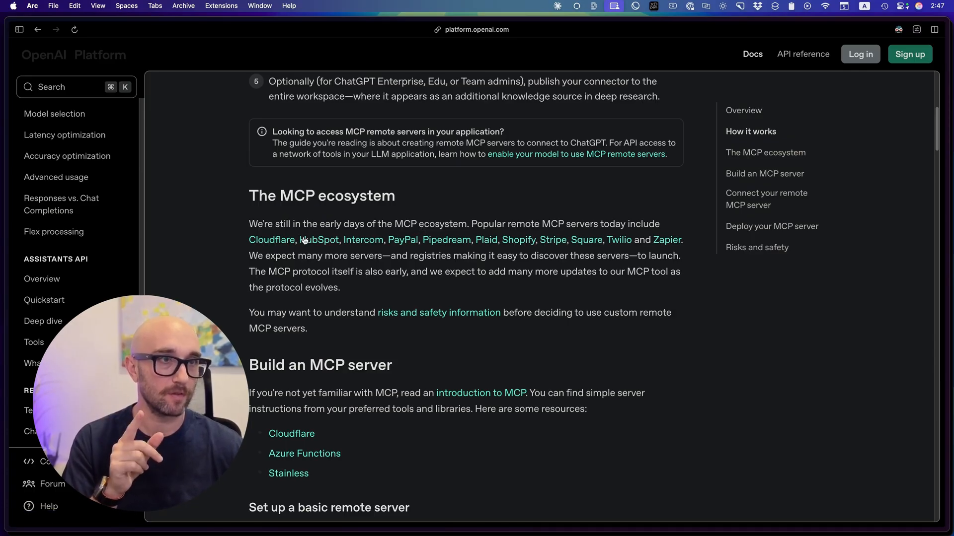
{"action": "mouse_move", "coordinate": [484, 251]}
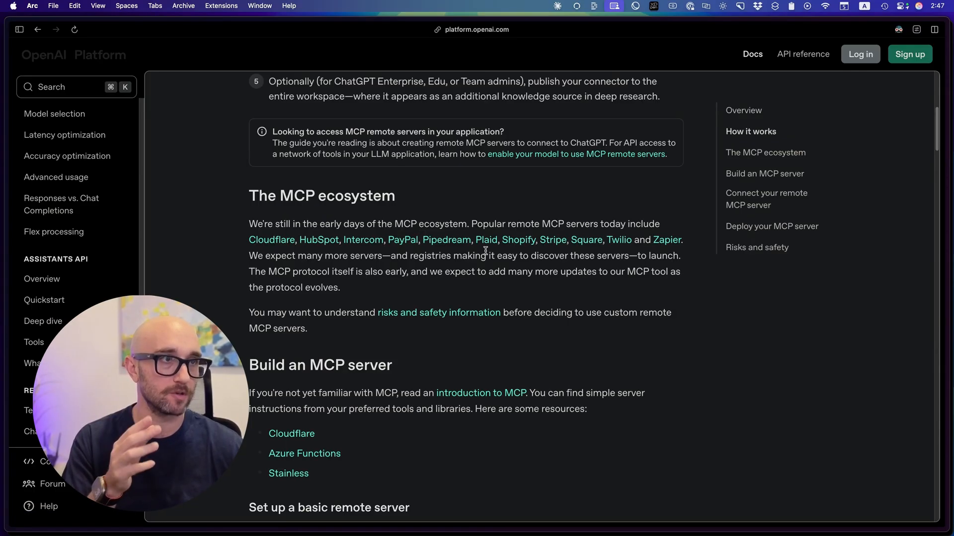
{"action": "mouse_move", "coordinate": [645, 249]}
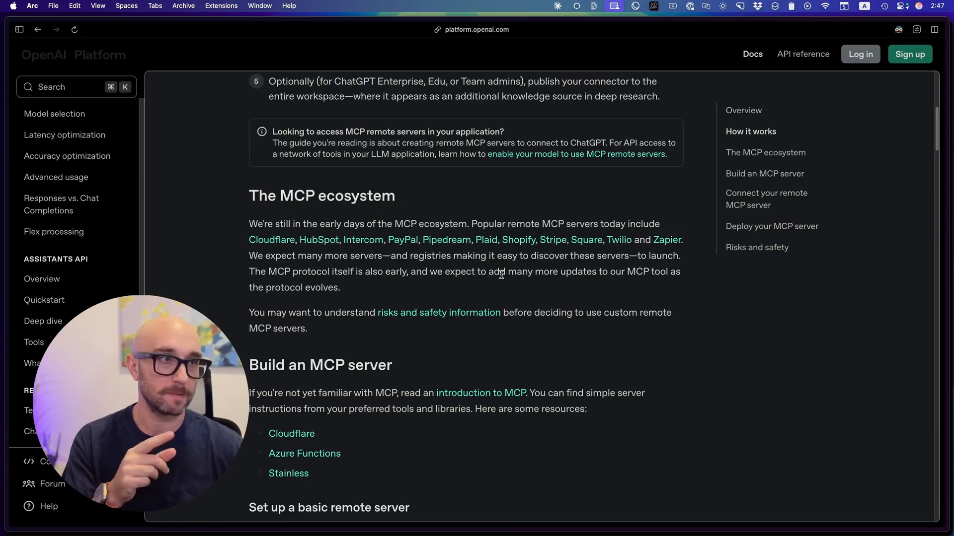
{"action": "mouse_move", "coordinate": [501, 297]}
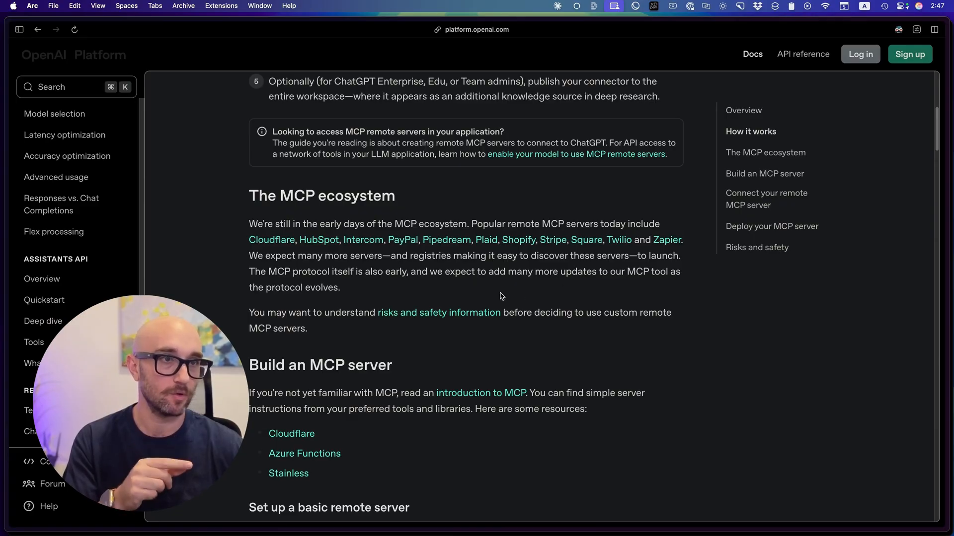
{"action": "mouse_move", "coordinate": [414, 303]}
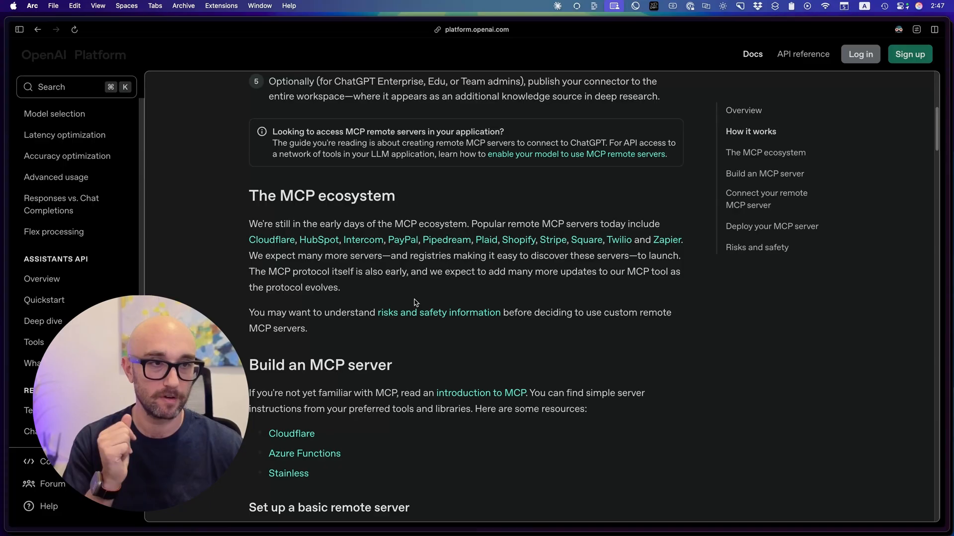
{"action": "mouse_move", "coordinate": [401, 316]}
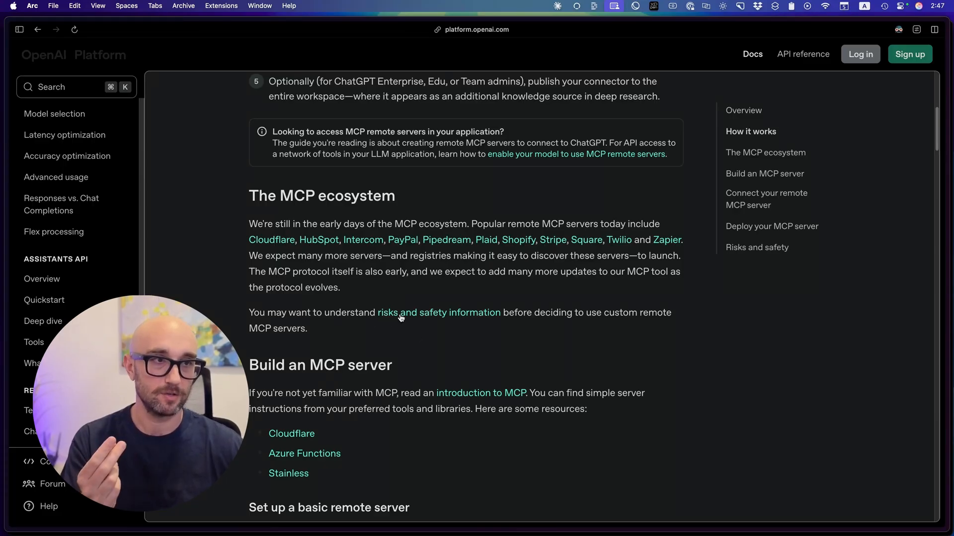
{"action": "mouse_move", "coordinate": [439, 312]}
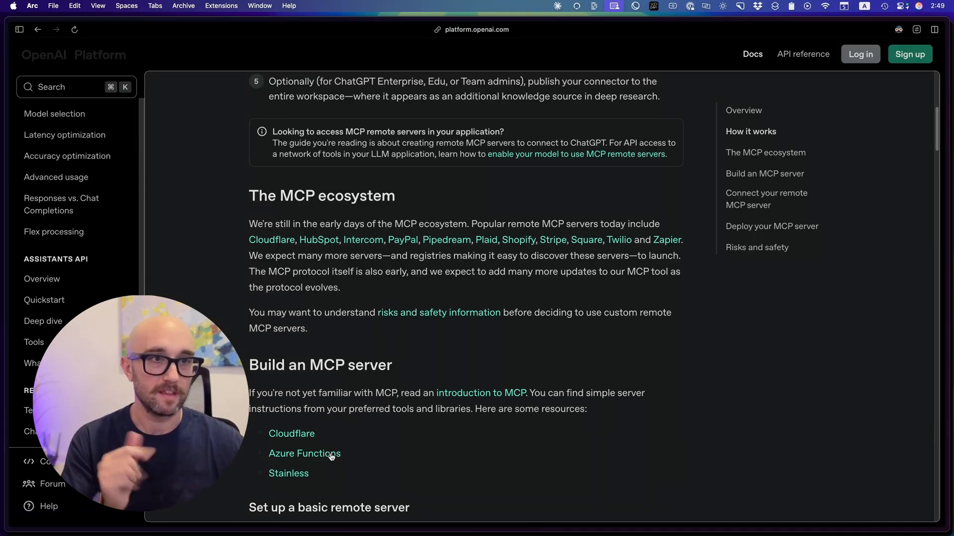
Reach the sample server setup commands and the Set up search cupcake-order example.
{"action": "scroll", "scroll_direction": "down", "scroll_amount": 3}
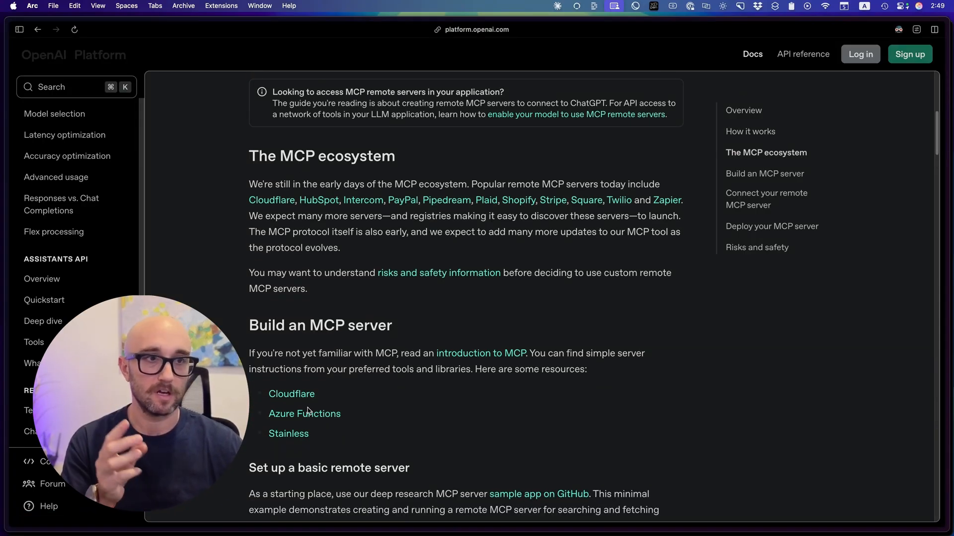
{"action": "mouse_move", "coordinate": [360, 464]}
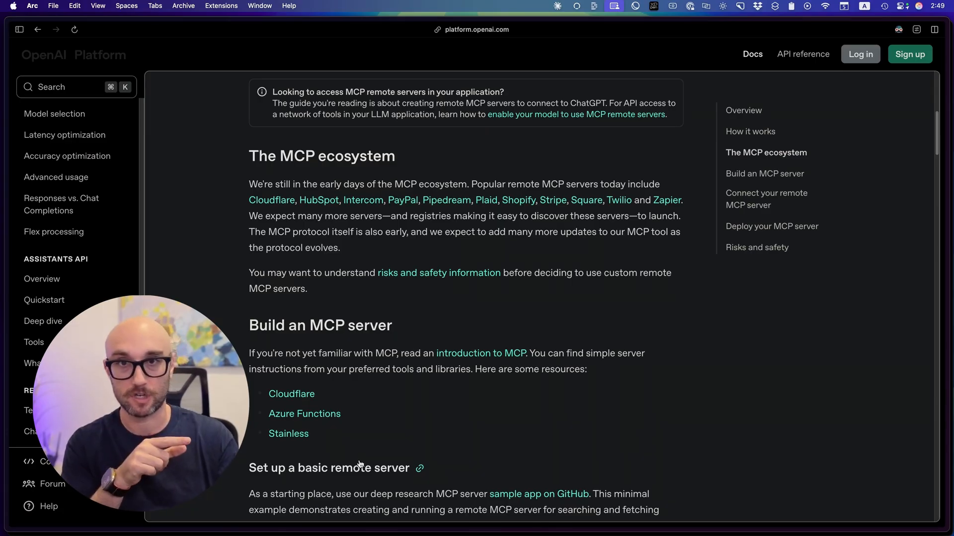
{"action": "scroll", "scroll_direction": "down", "scroll_amount": 3}
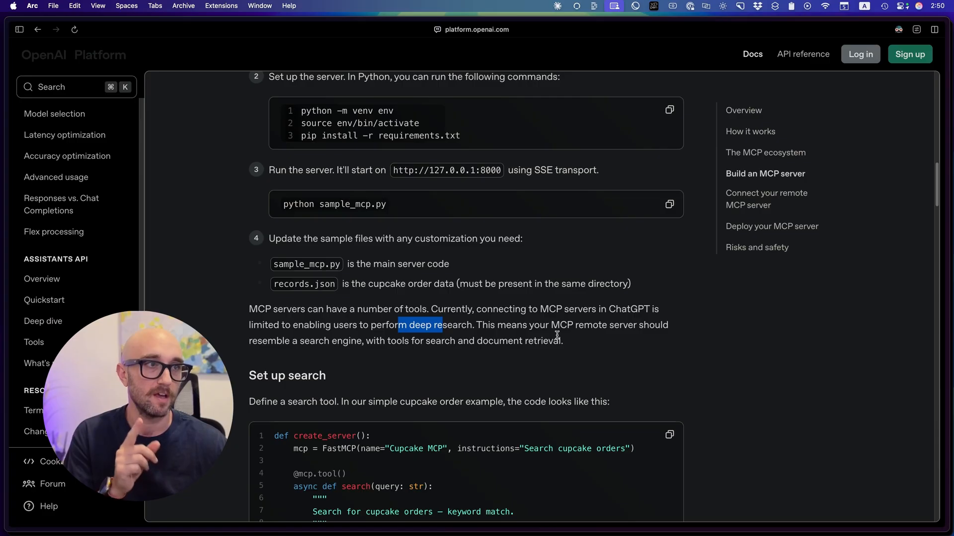
{"action": "mouse_move", "coordinate": [343, 358]}
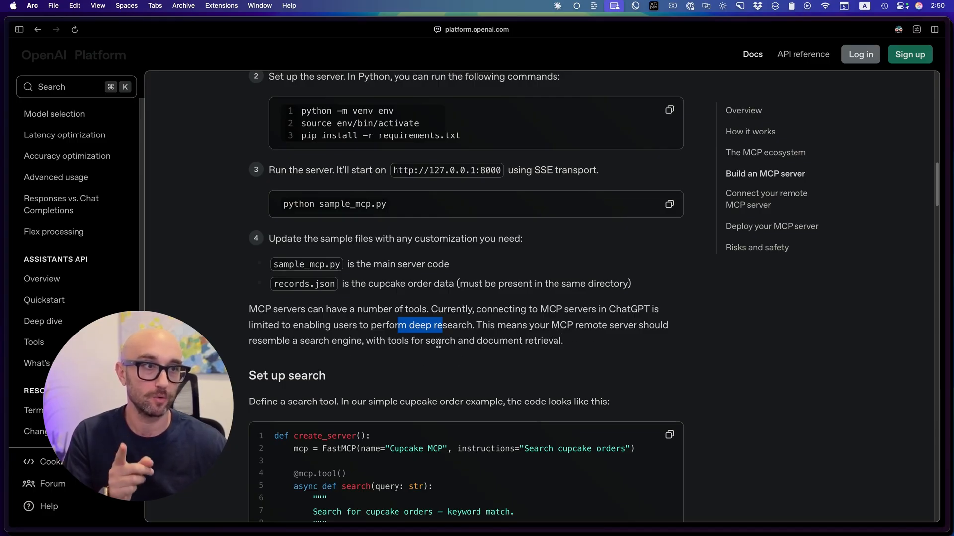
{"action": "mouse_move", "coordinate": [481, 377]}
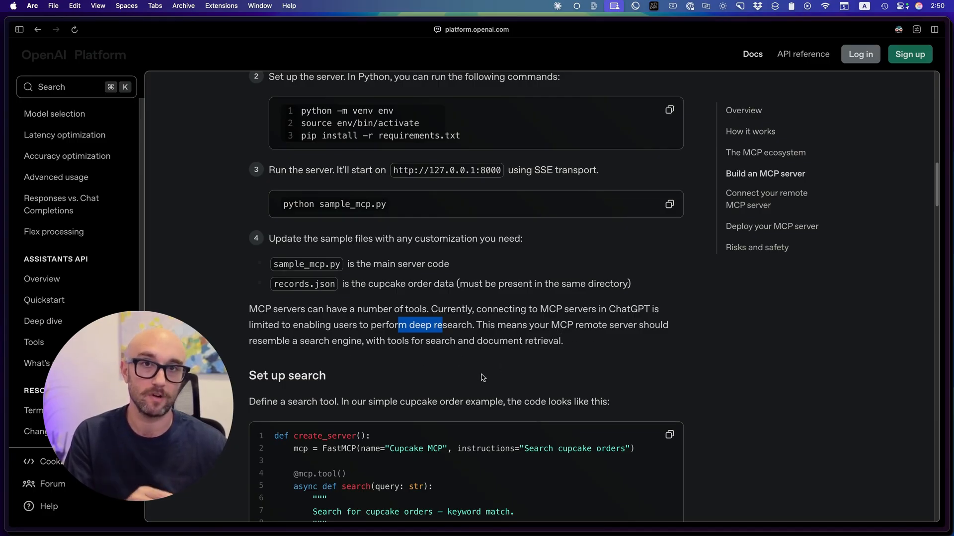
Leave the docs for a fresh ChatGPT 4o chat awaiting a prompt.
{"action": "scroll", "scroll_direction": "down", "scroll_amount": 3}
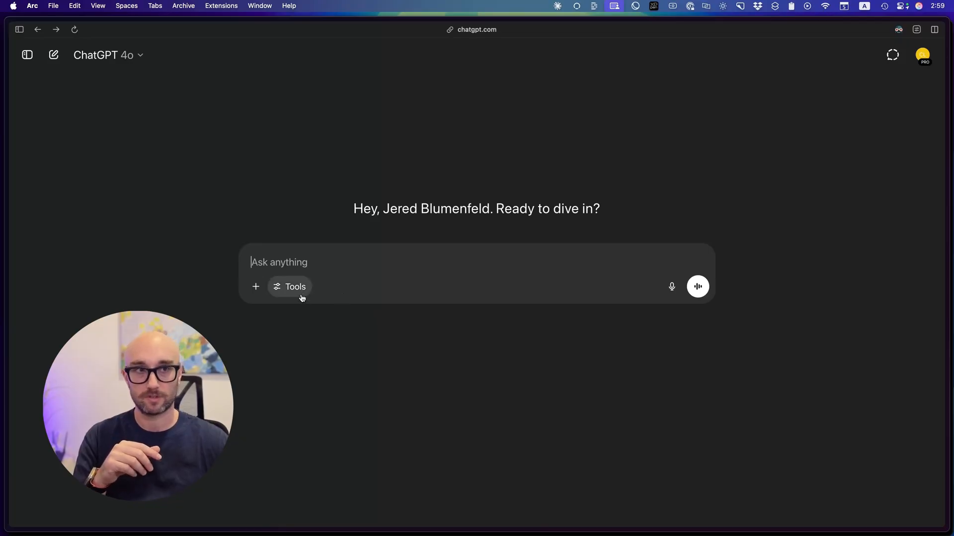
Switch the chat to Run deep research and show its Sources list with web search on, GitHub off.
{"action": "left_click", "coordinate": [289, 286]}
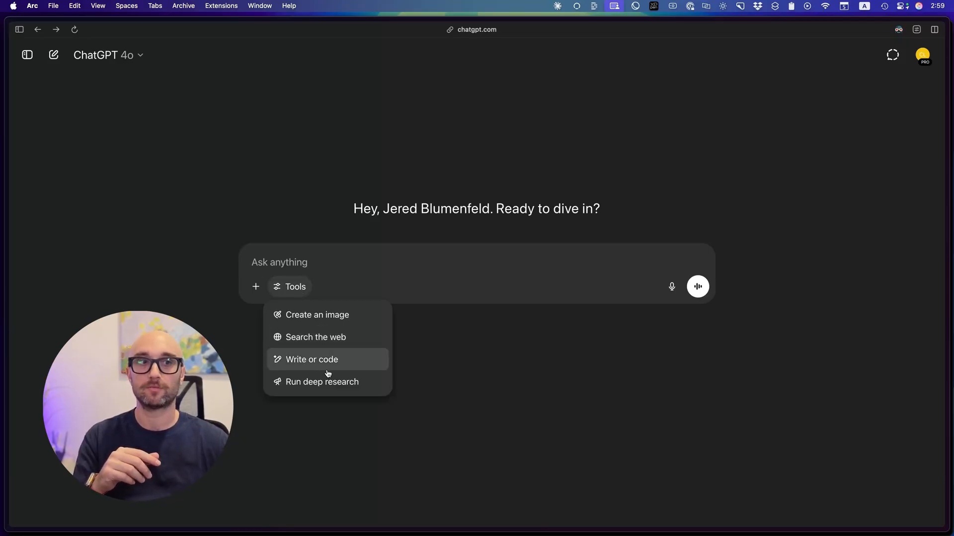
{"action": "left_click", "coordinate": [322, 381]}
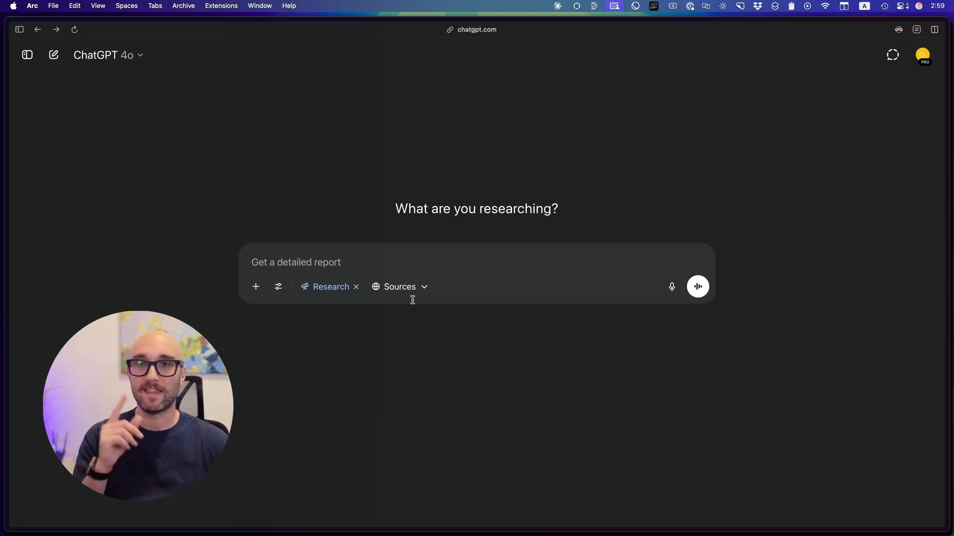
{"action": "left_click", "coordinate": [400, 286]}
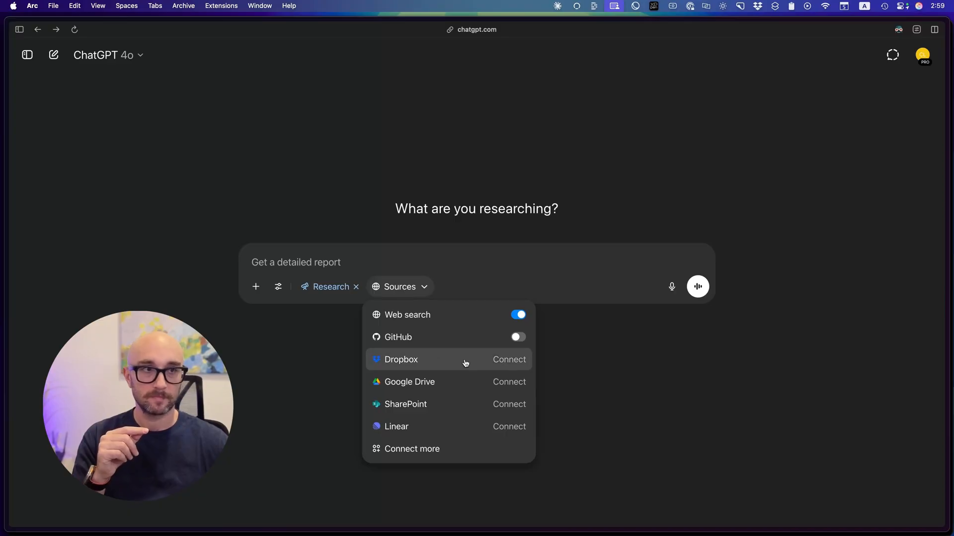
{"action": "mouse_move", "coordinate": [450, 349]}
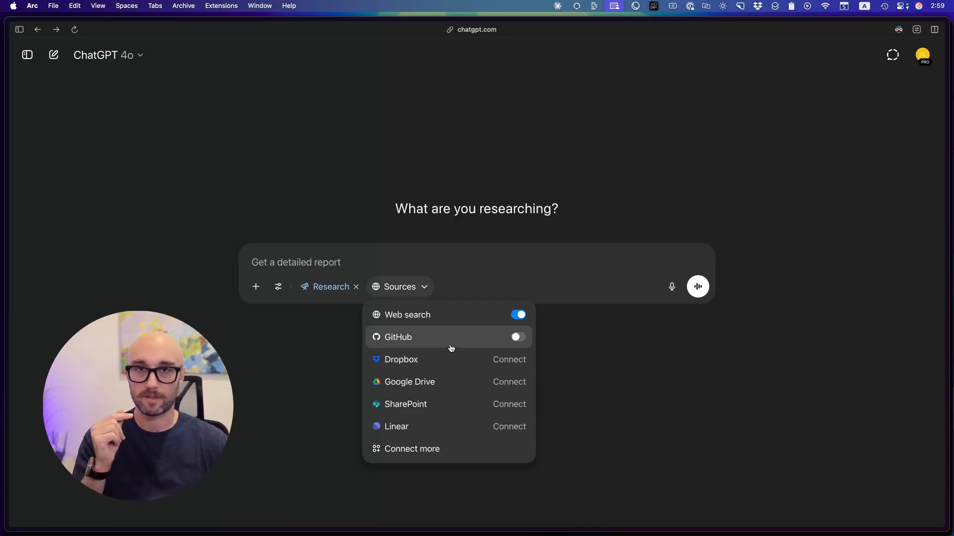
{"action": "mouse_move", "coordinate": [479, 378]}
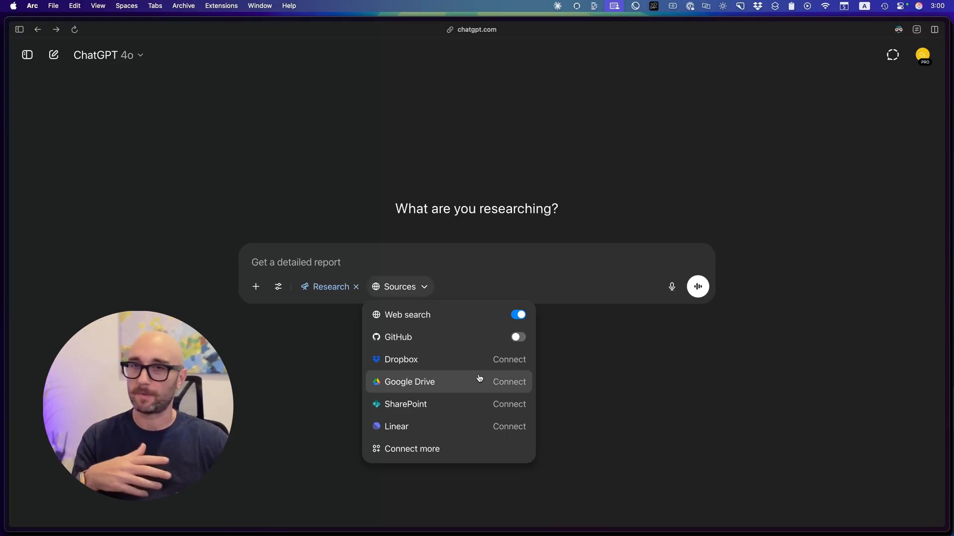